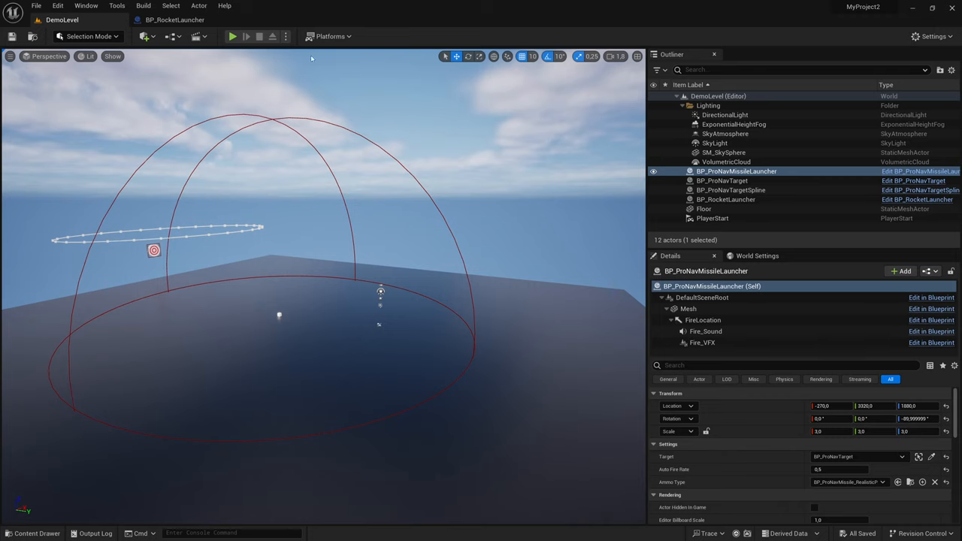
Play the level in the editor to watch missiles launch at the spline-following target
left_click(232, 36)
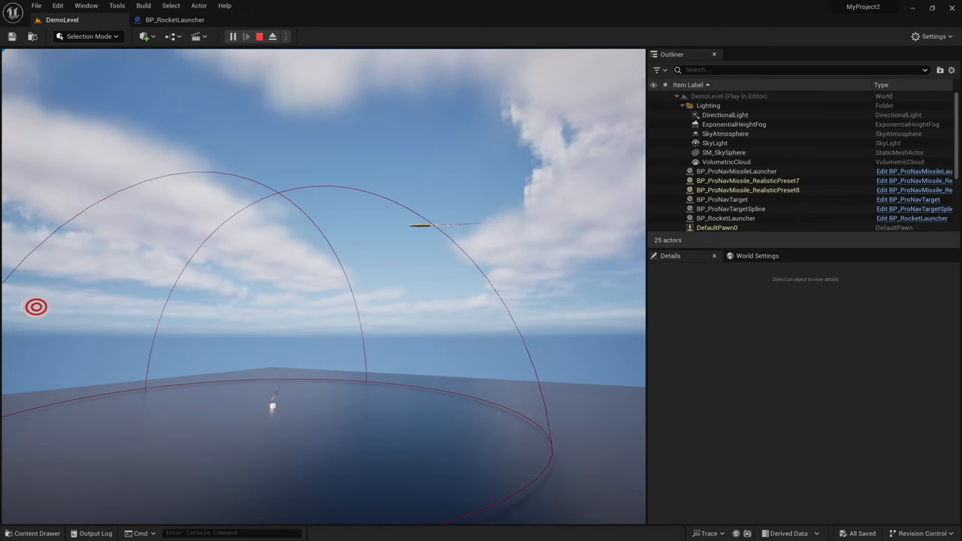
Stop the play session and select BP_ProNavTarget to view its spline and speed settings
left_click(259, 36)
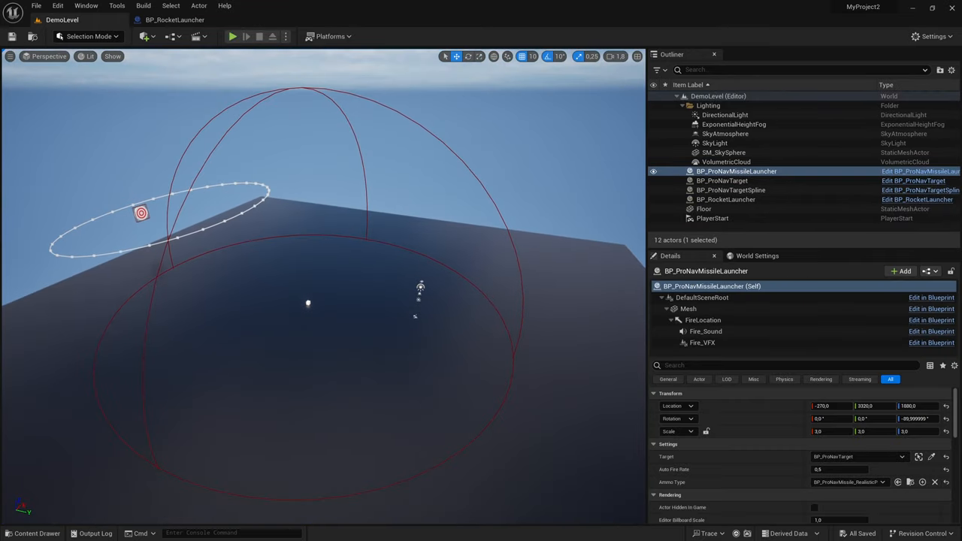
left_click(36, 533)
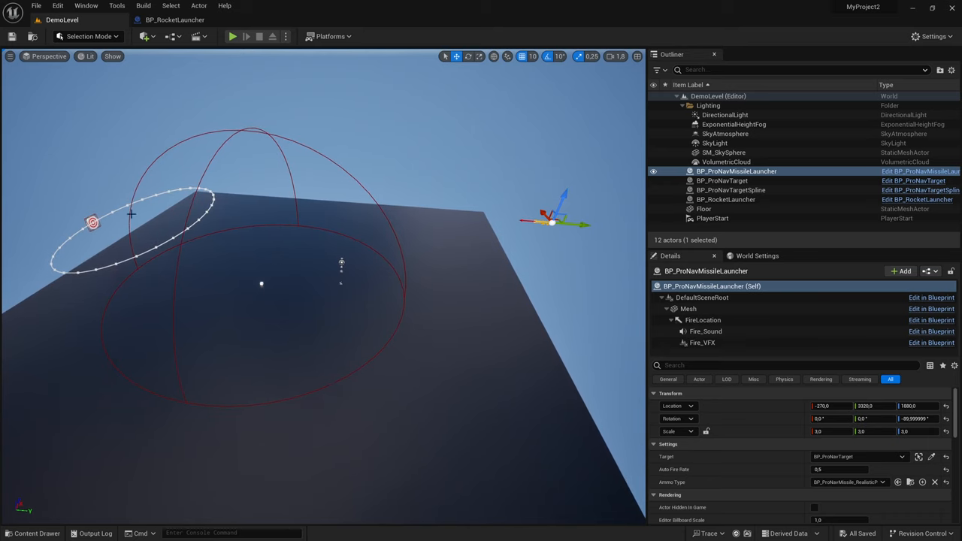
left_click(722, 180)
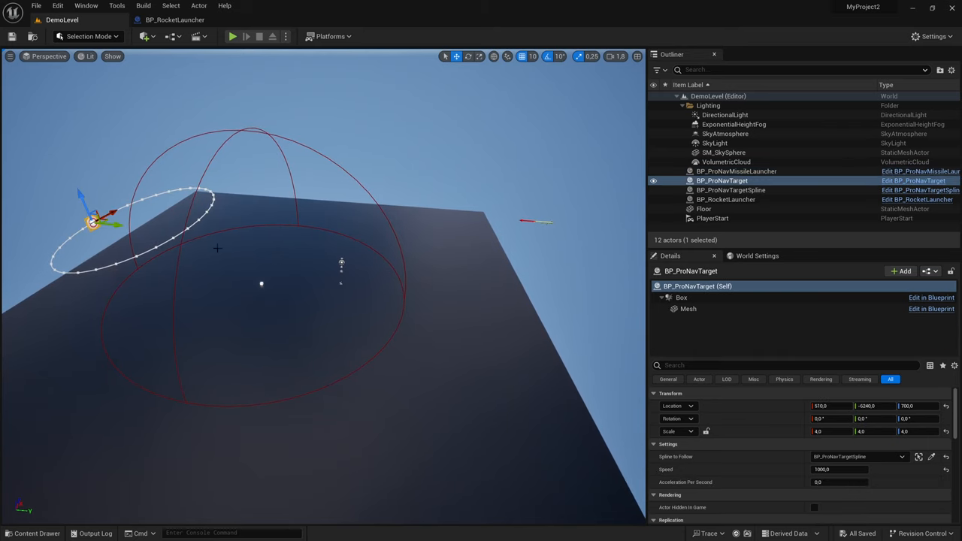
mouse_move(82, 185)
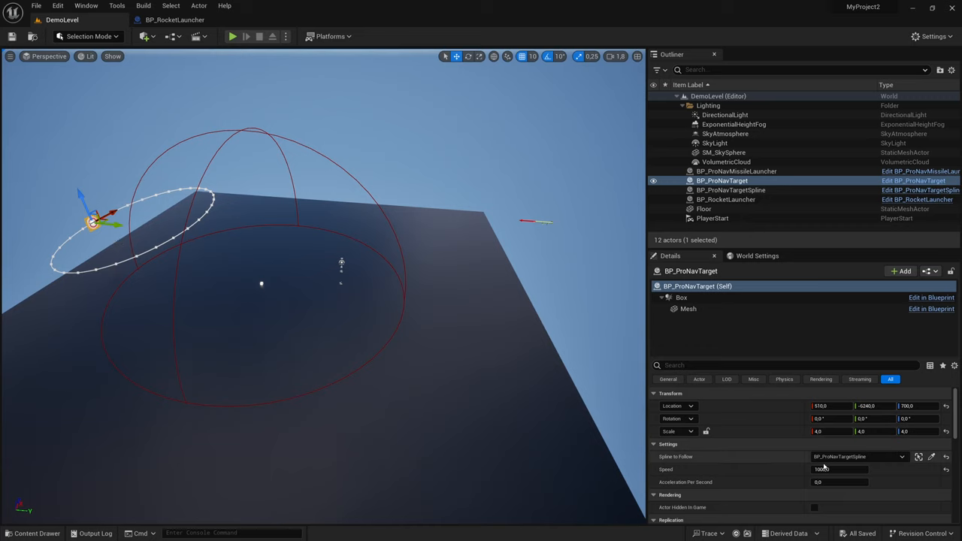
type("1000.0")
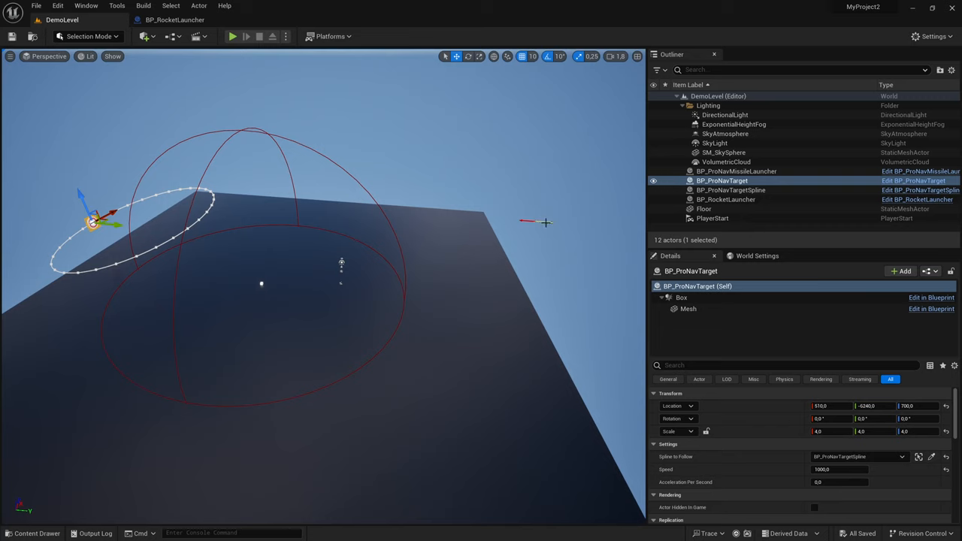
left_click(736, 171)
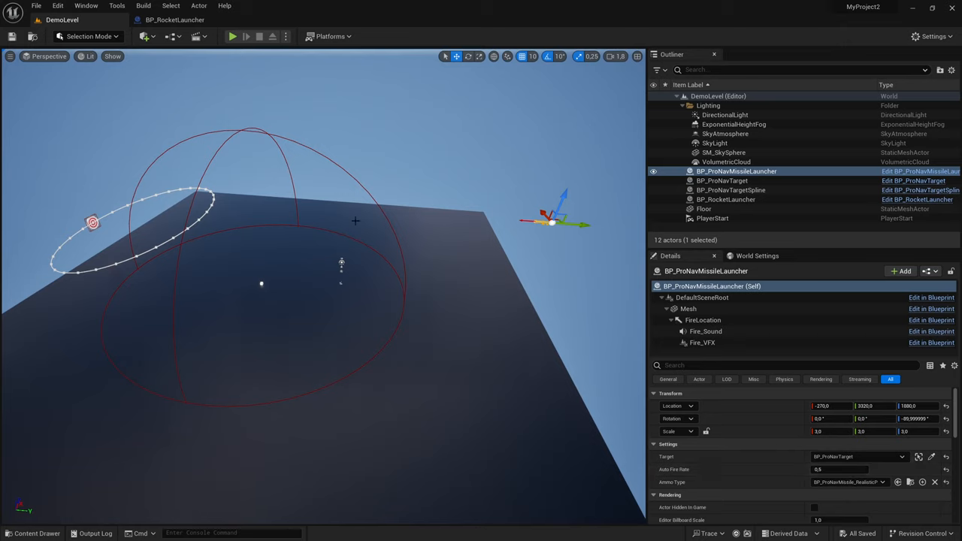
mouse_move(269, 229)
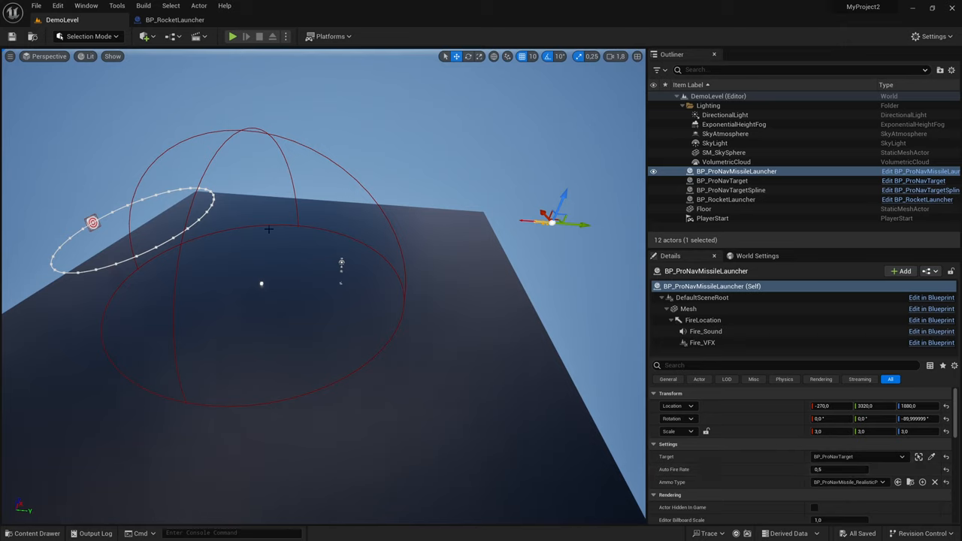
Switch to the BP_RocketLauncher tab to show its sphere and cube components
left_click(727, 199)
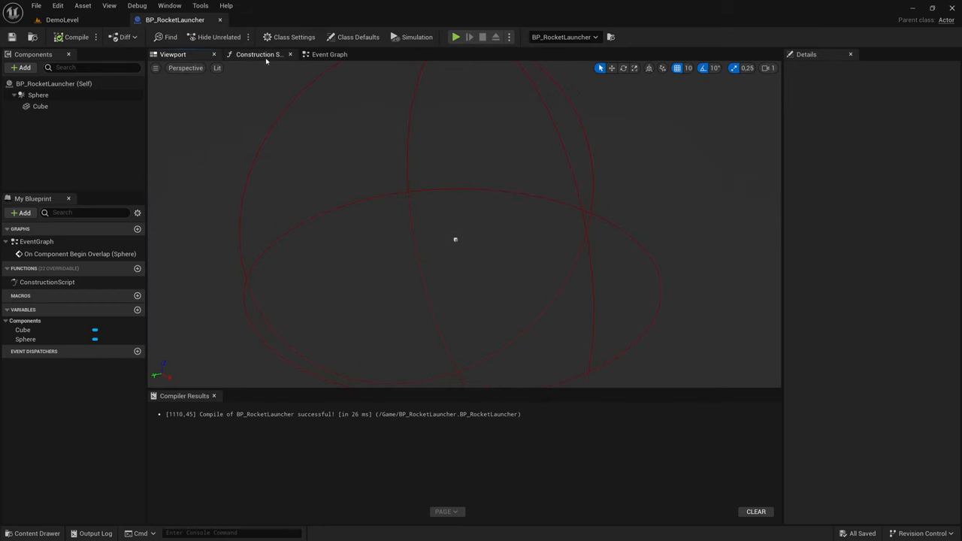
Show the Event Graph with the sphere overlap event spawning the advanced missile preset actor
left_click(329, 55)
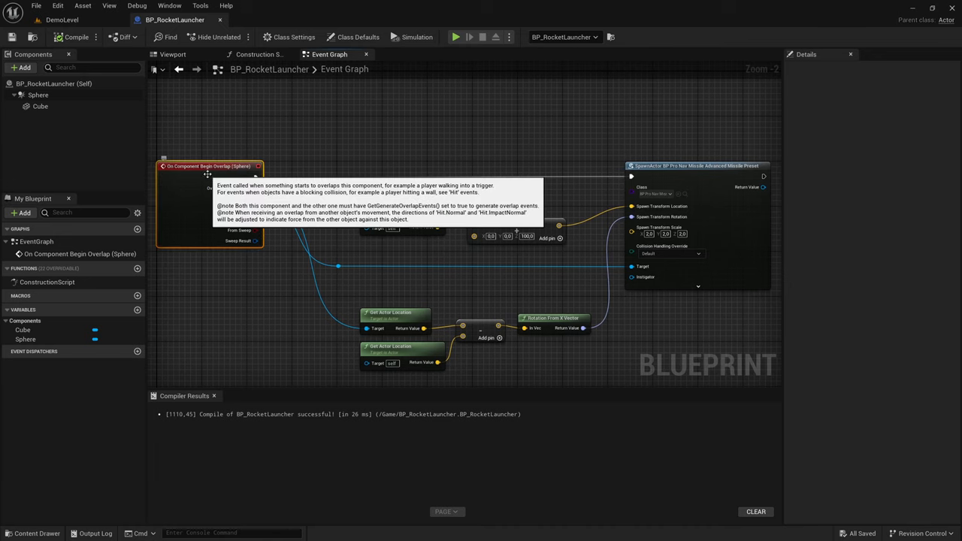
mouse_move(267, 203)
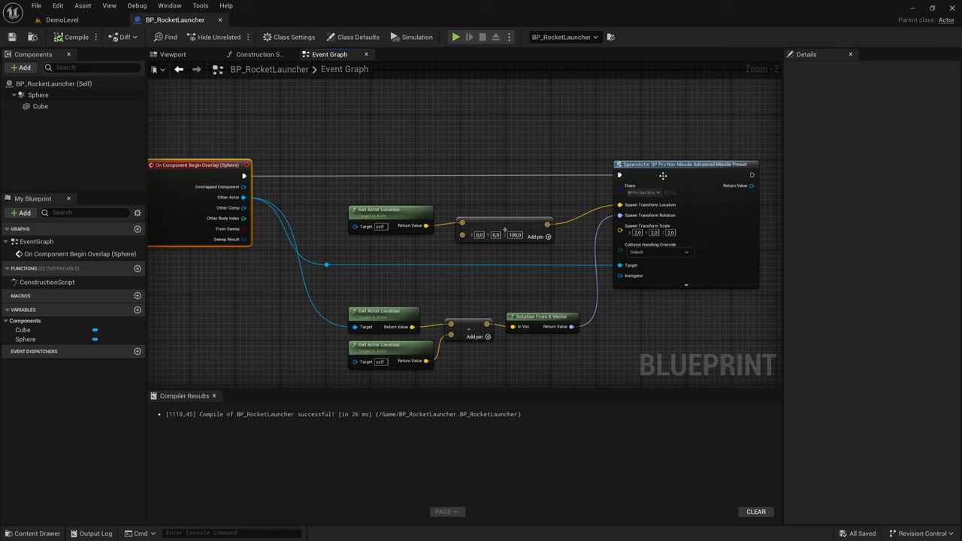
mouse_move(707, 187)
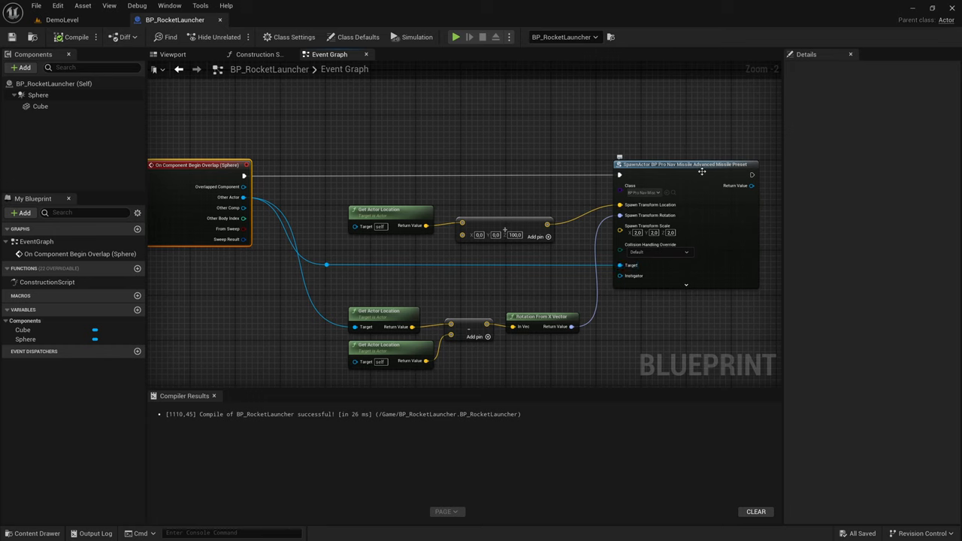
mouse_move(247, 113)
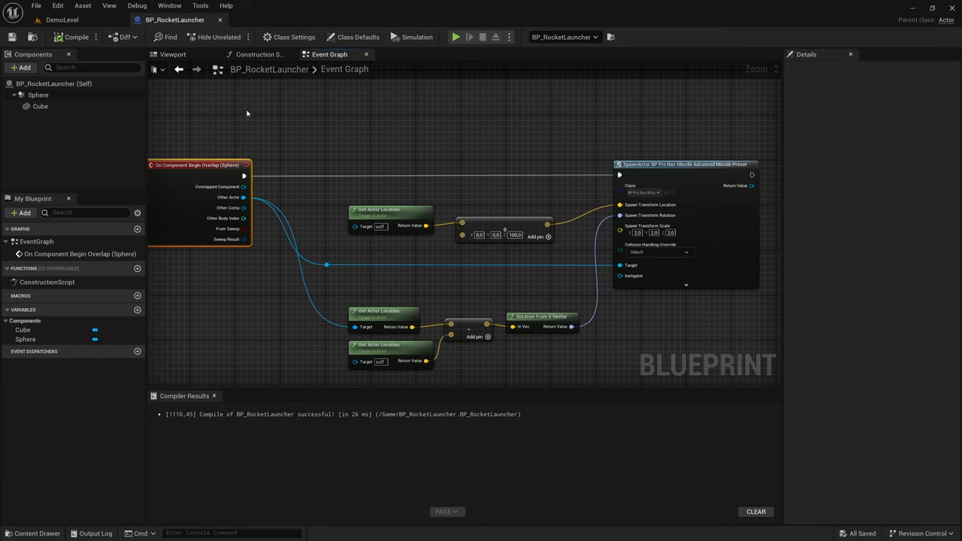